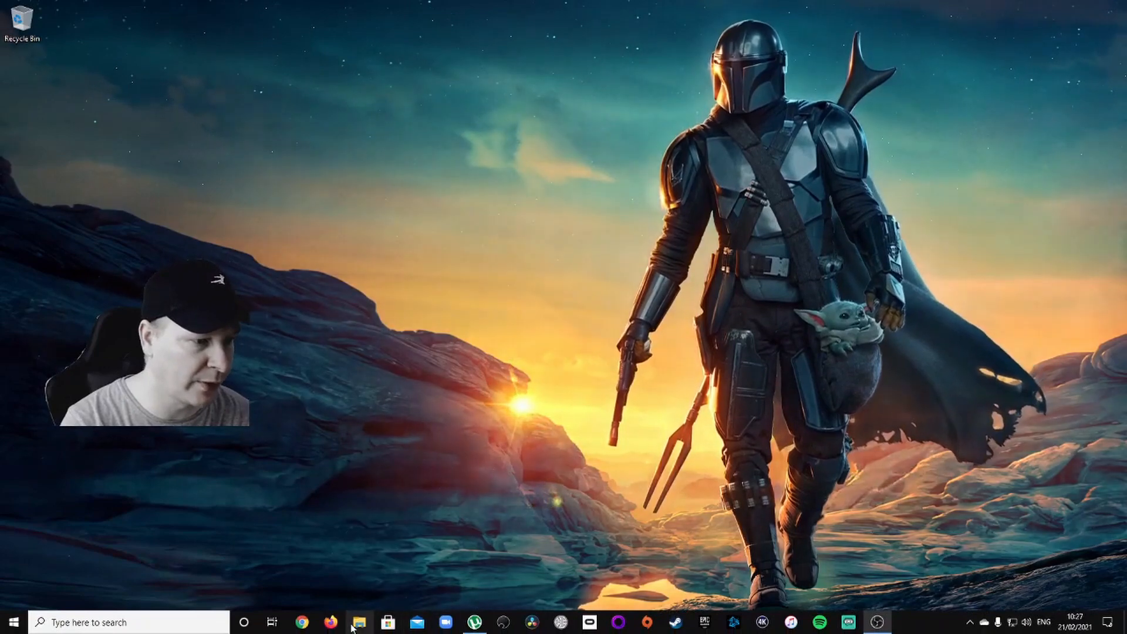
- Search Google for 'arcade punks' and reach the Arcade Punks Raspberry Pi 4 image downloads page
left_click(302, 622)
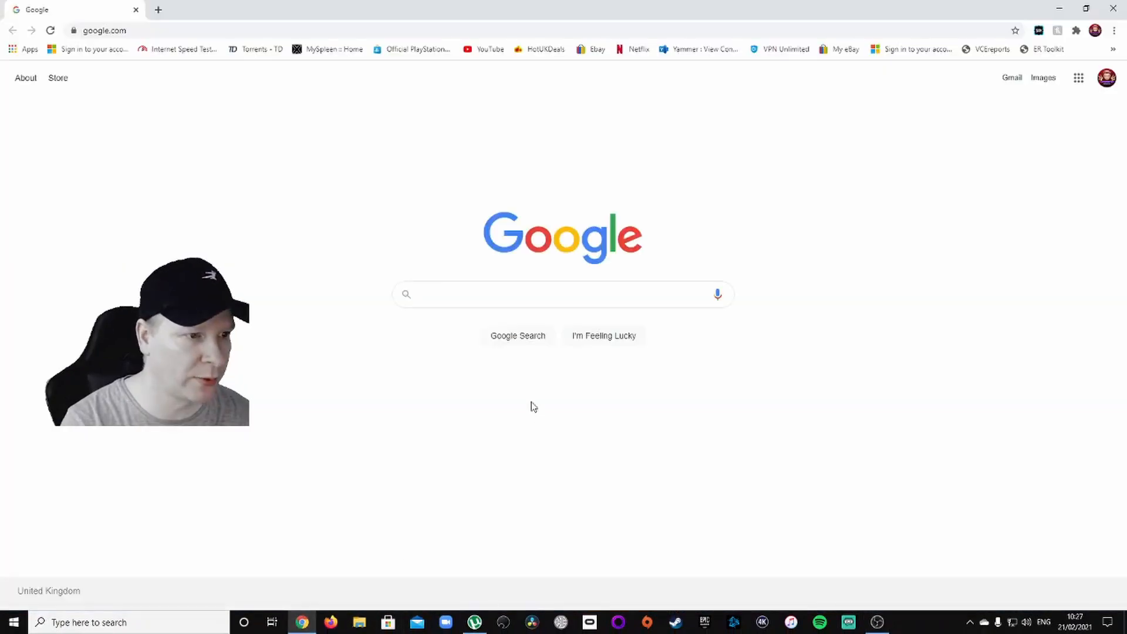
type("arcade")
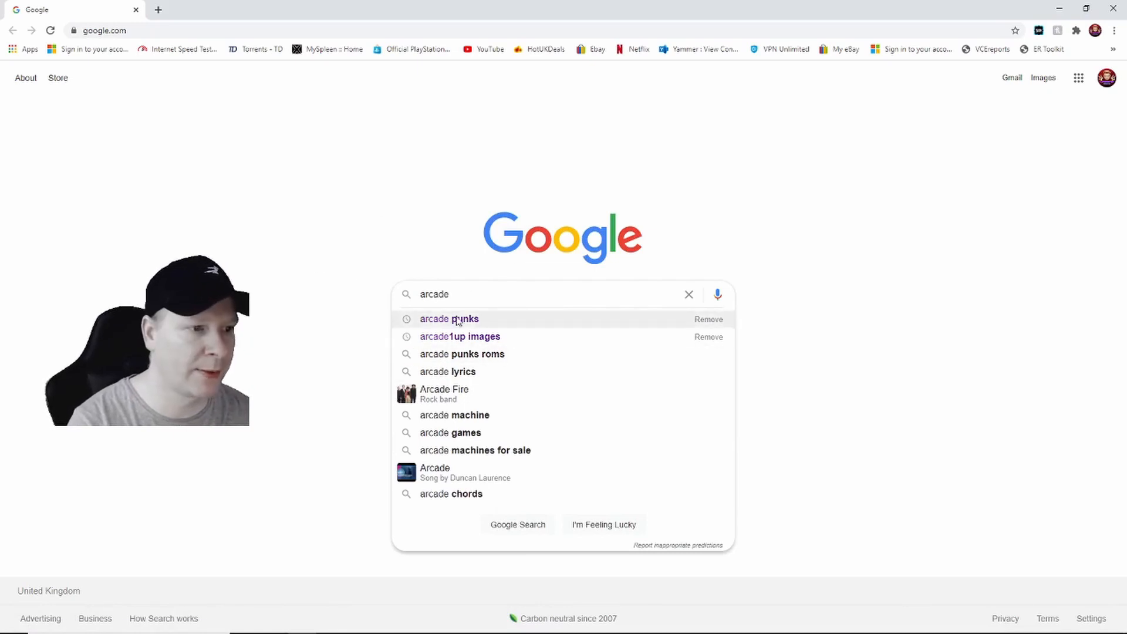
left_click(448, 318)
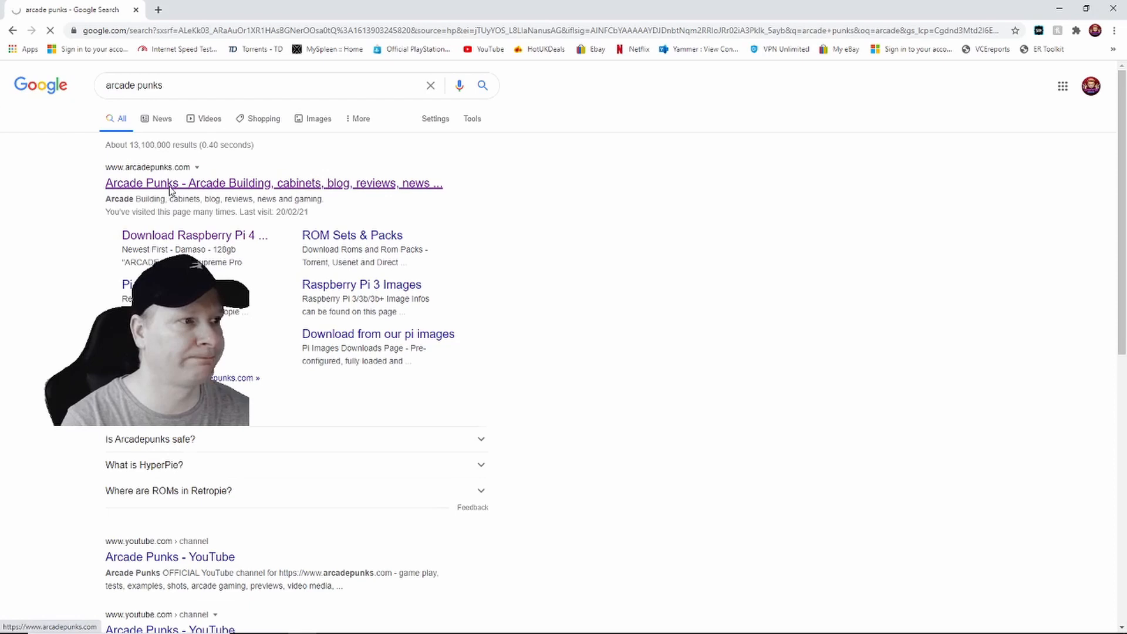
left_click(274, 183)
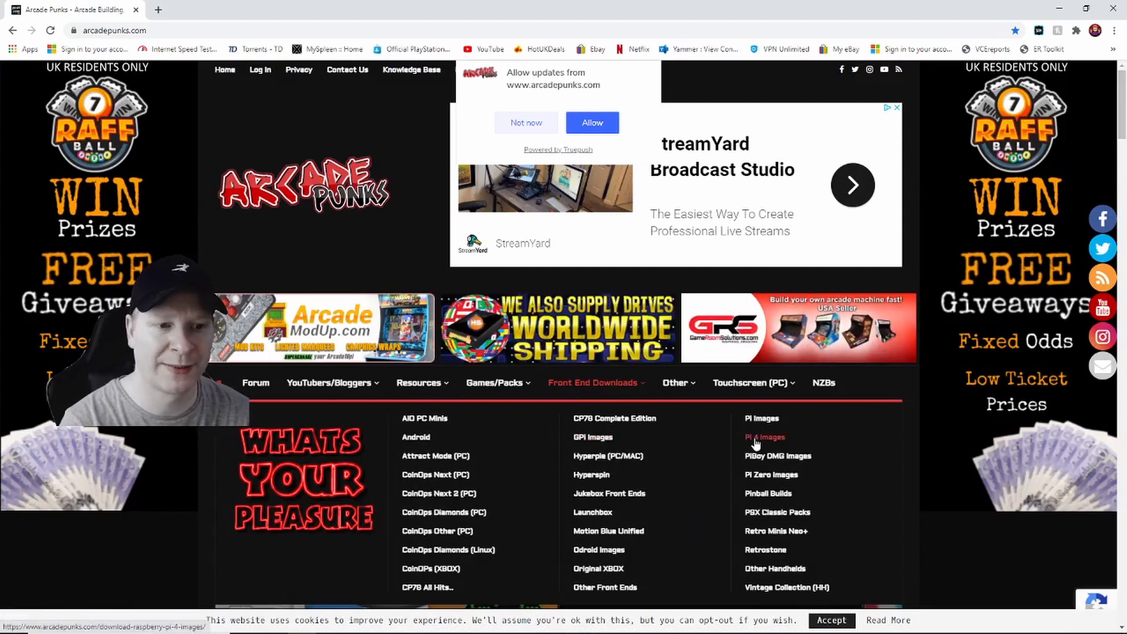
left_click(764, 436)
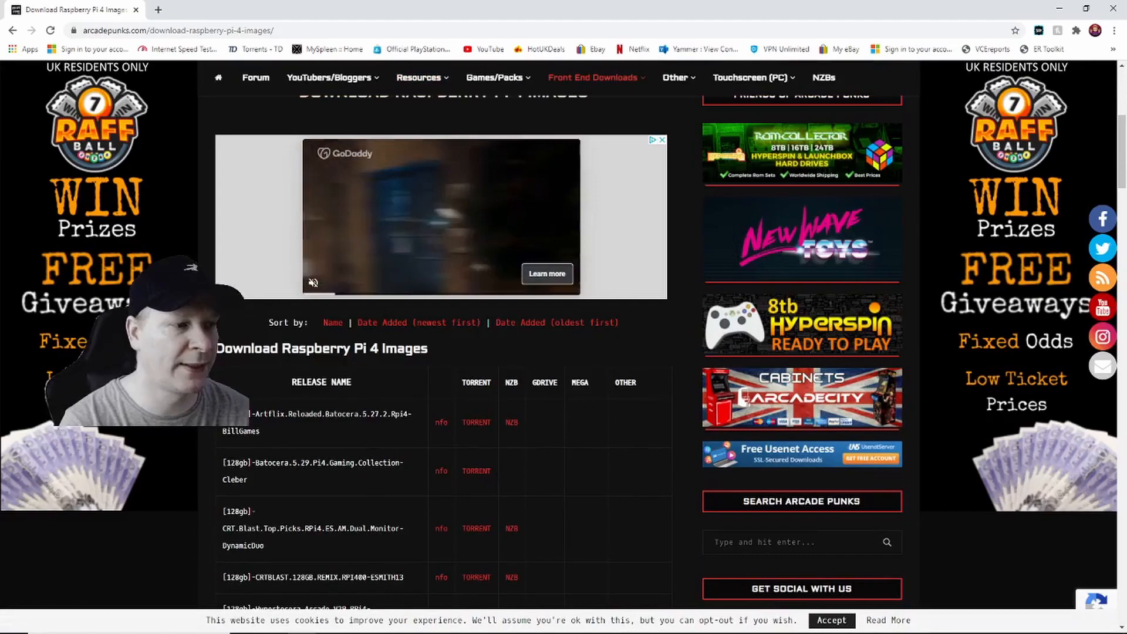
- Download the 200gb Nostalgia Trip V2 Pi4 torrent and save it to the desktop
scroll("down", 3)
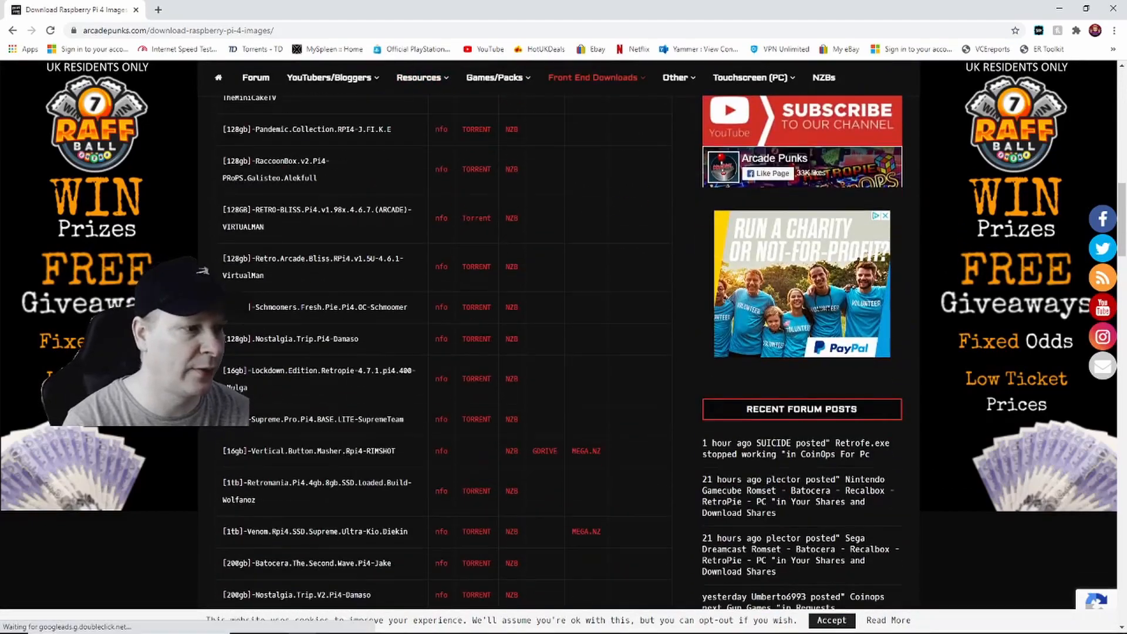
scroll("down", 3)
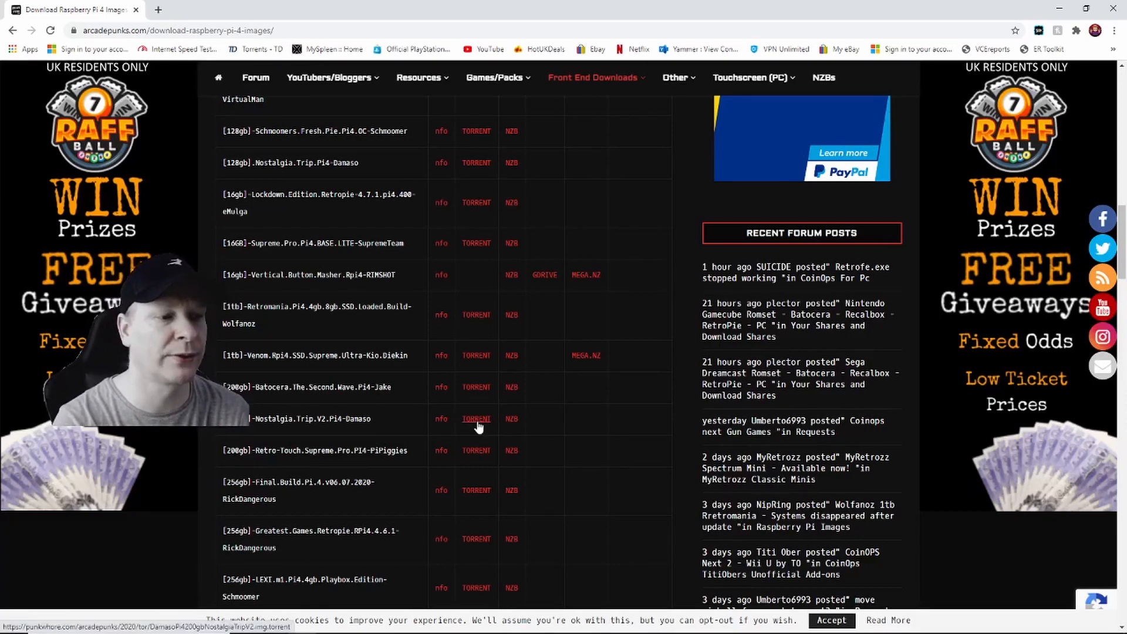
left_click(476, 418)
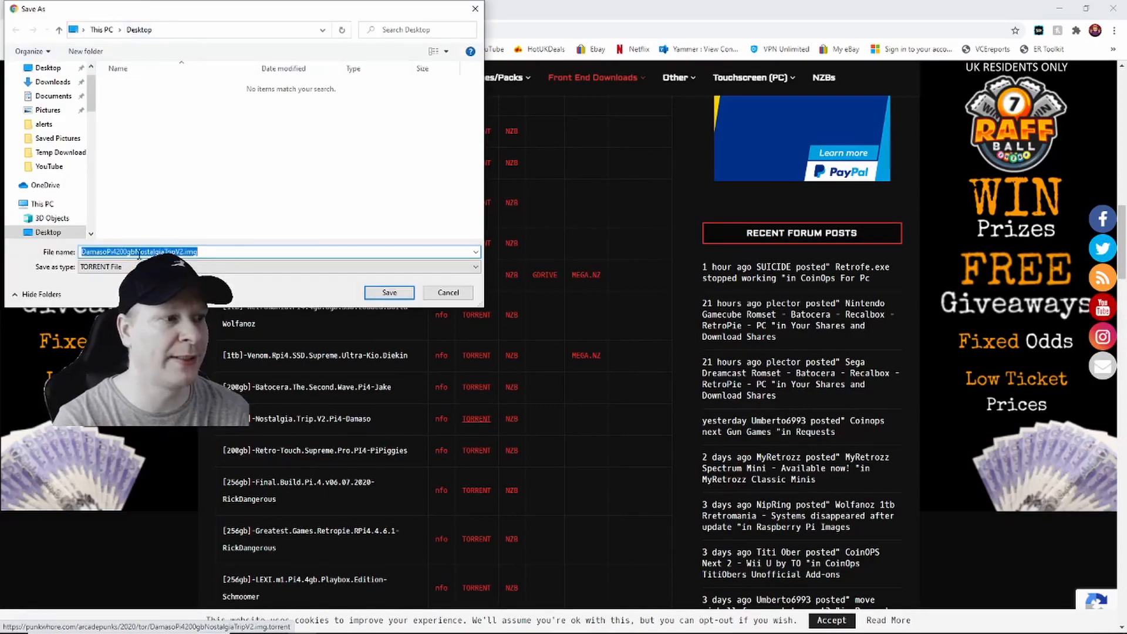
left_click(389, 292)
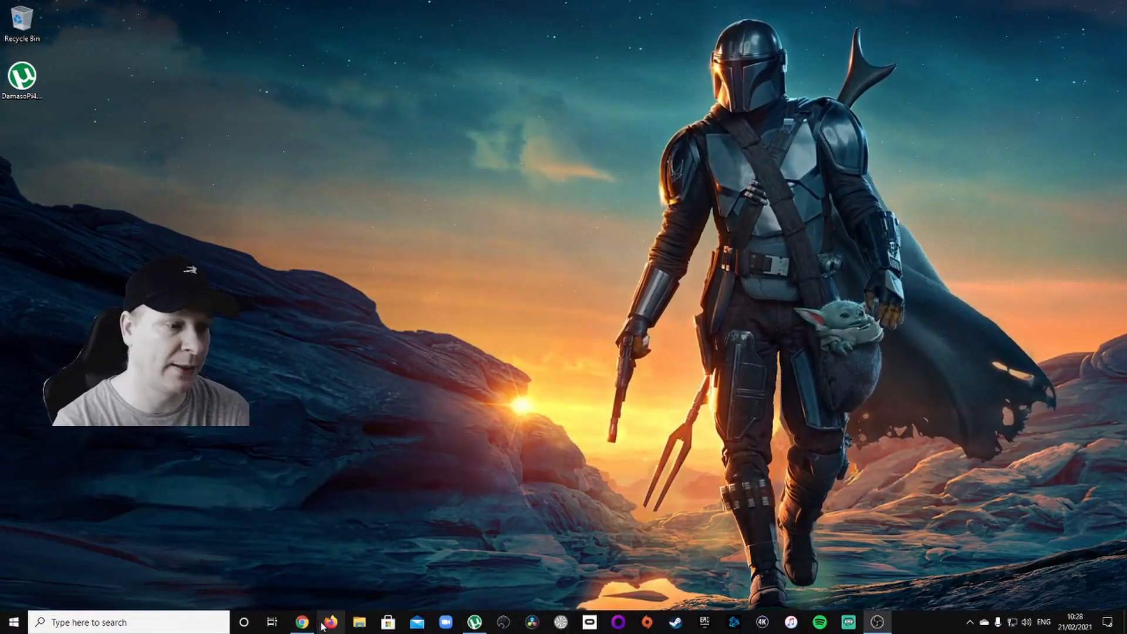
left_click(301, 622)
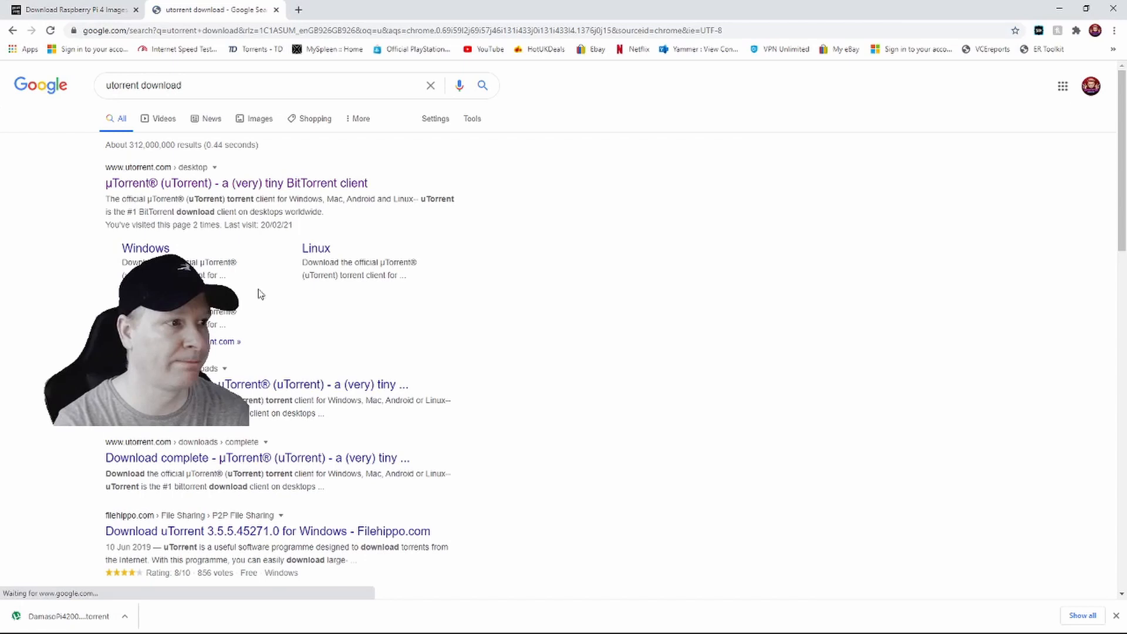
left_click(235, 183)
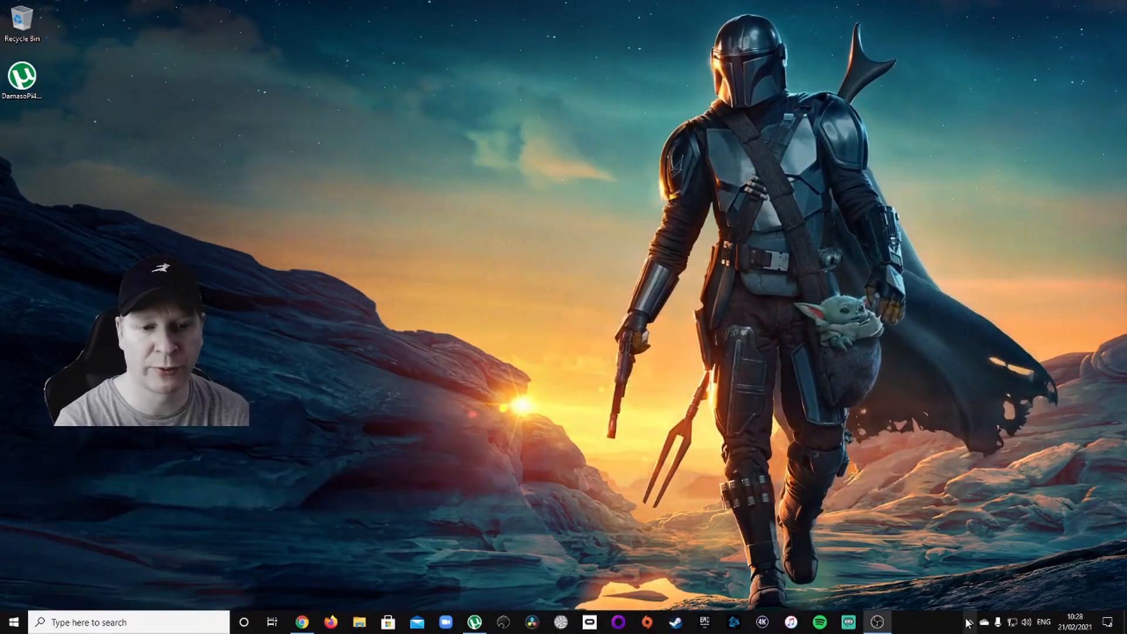
- Launch Google Chrome from the taskbar onto the Google home page
left_click(473, 622)
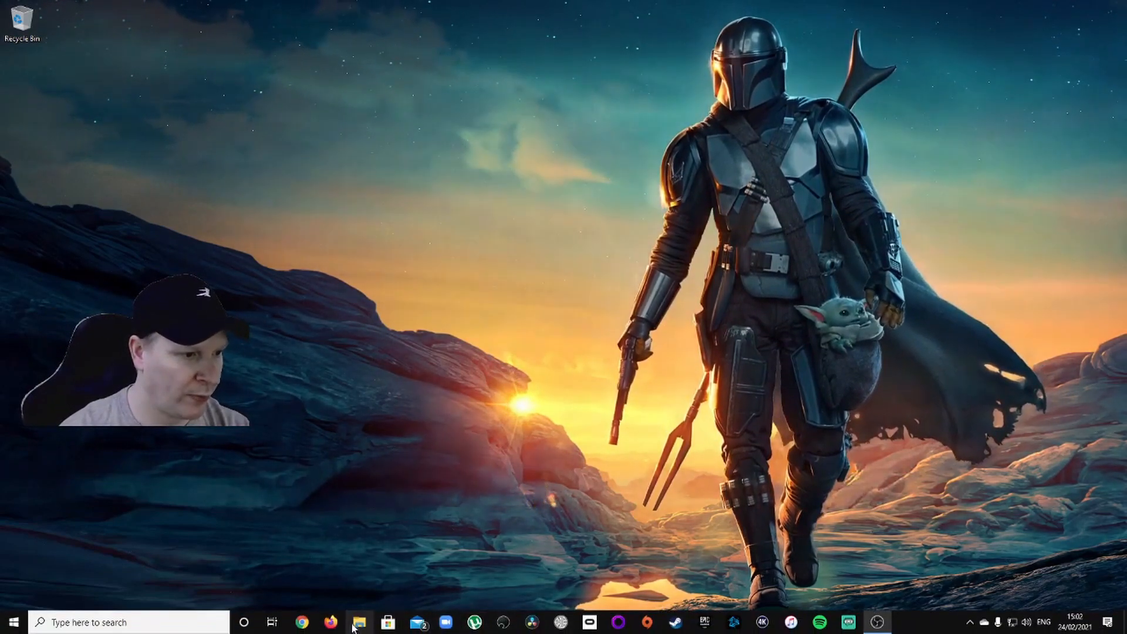
left_click(302, 622)
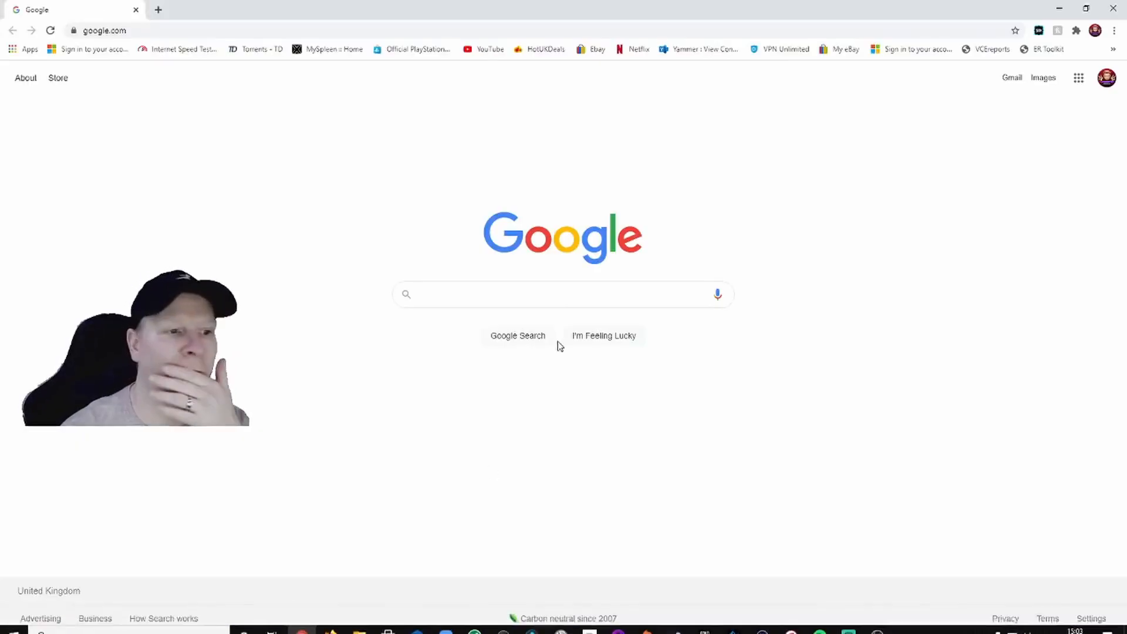
- Run the balenaEtcher Setup from the desktop, accept the license and finish installation
type("e")
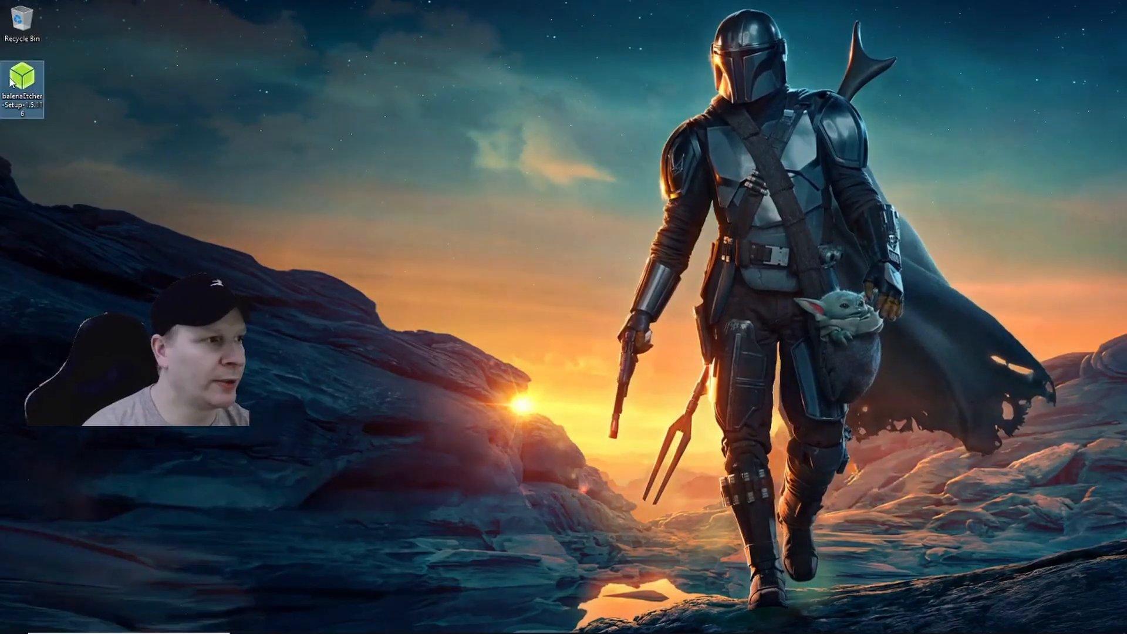
double_click(22, 78)
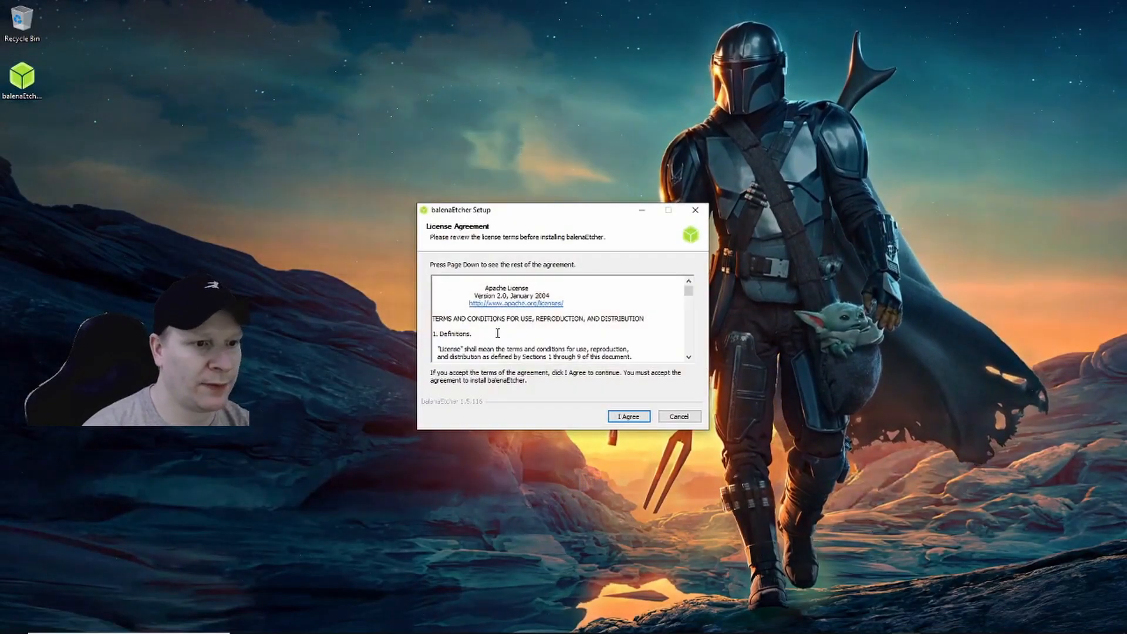
left_click(626, 415)
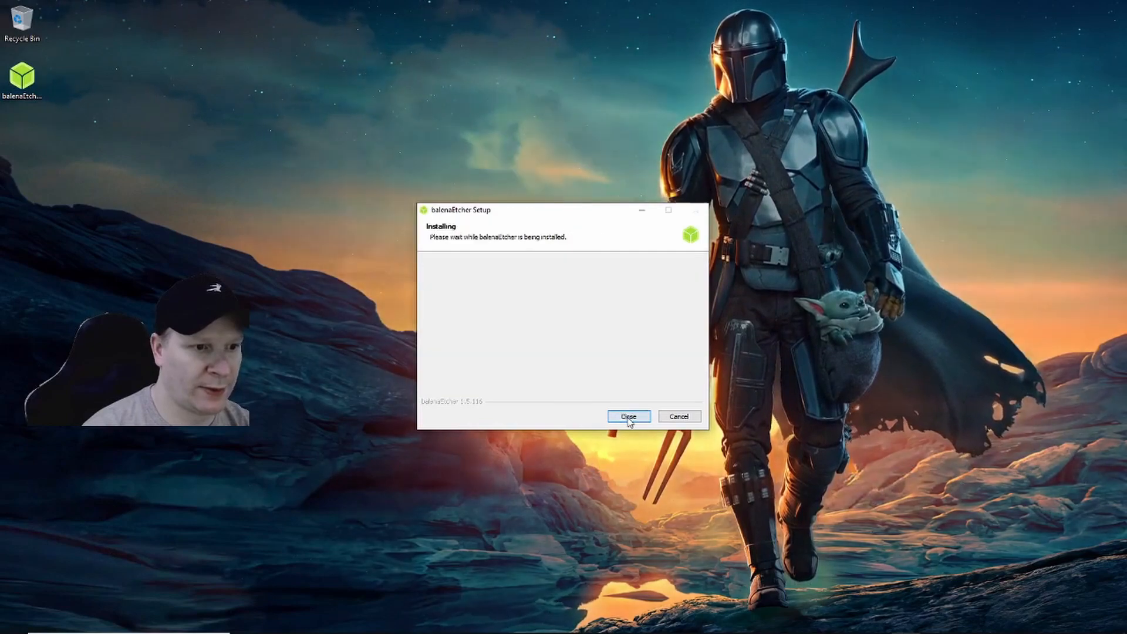
left_click(626, 415)
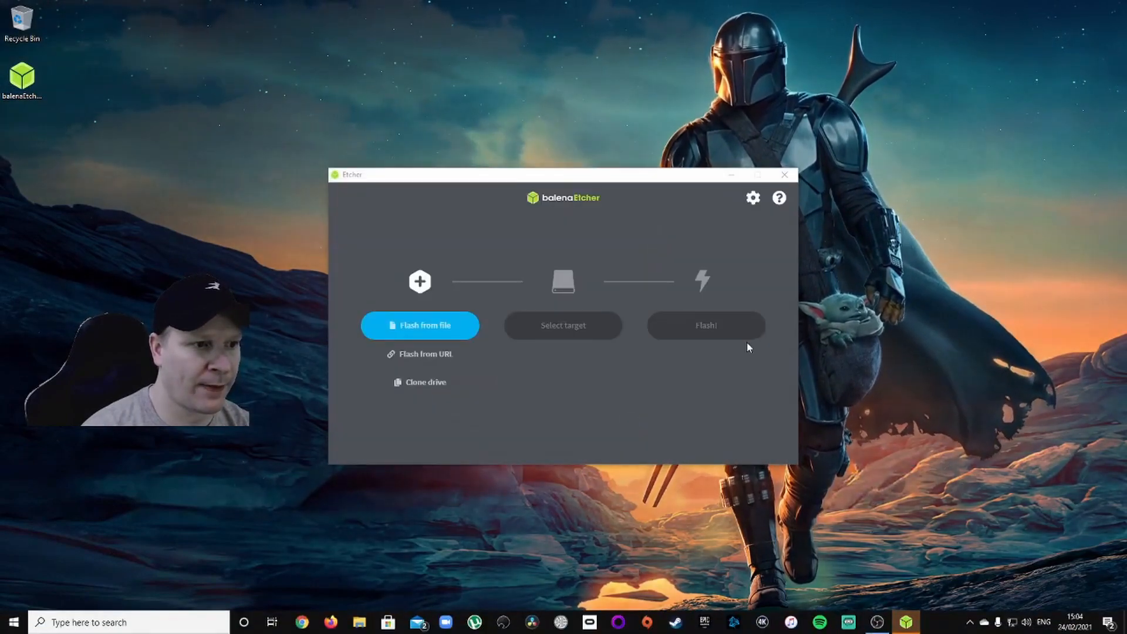
mouse_move(847, 200)
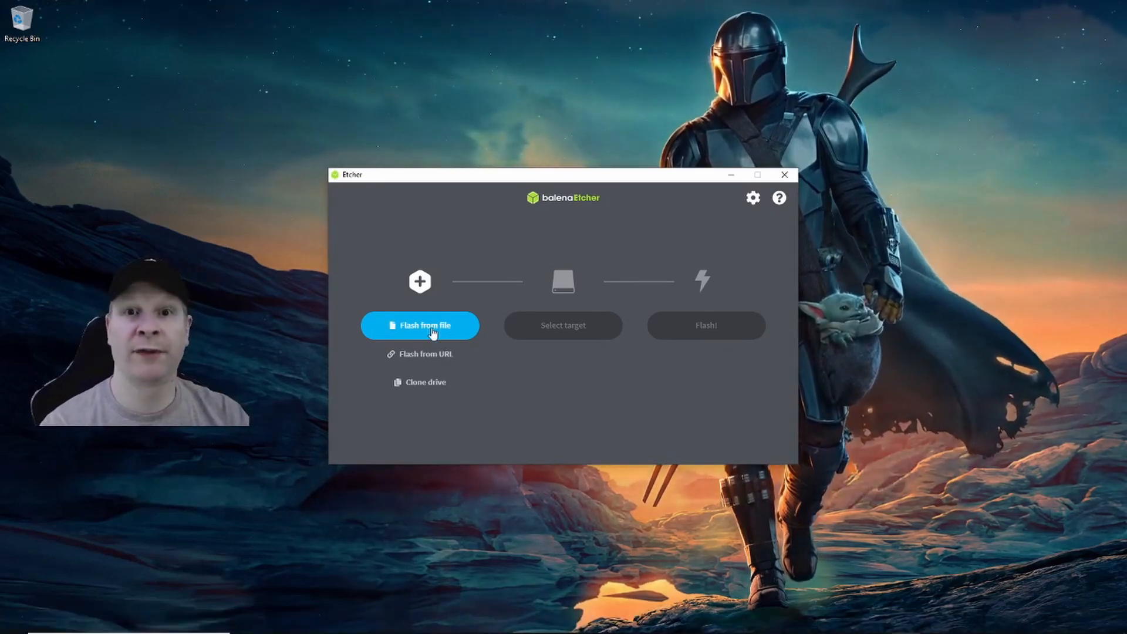
- Load the DamasoPi4200gbNostalgiaTripV2 image as source and the 256 GB ChipBank SD reader as target
left_click(420, 325)
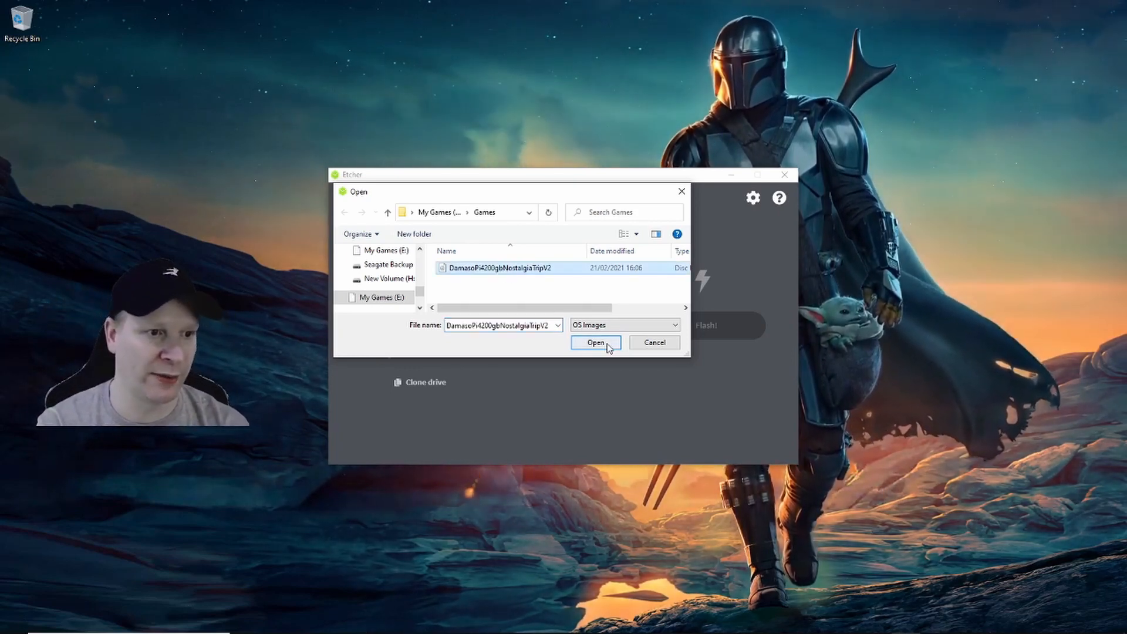
left_click(595, 342)
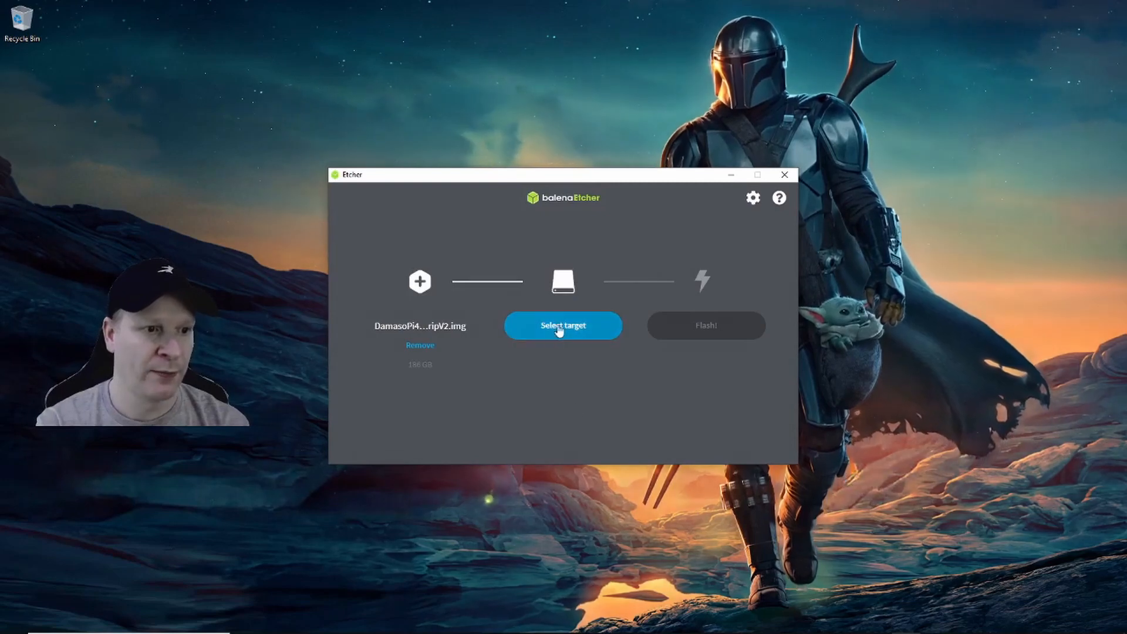
left_click(563, 325)
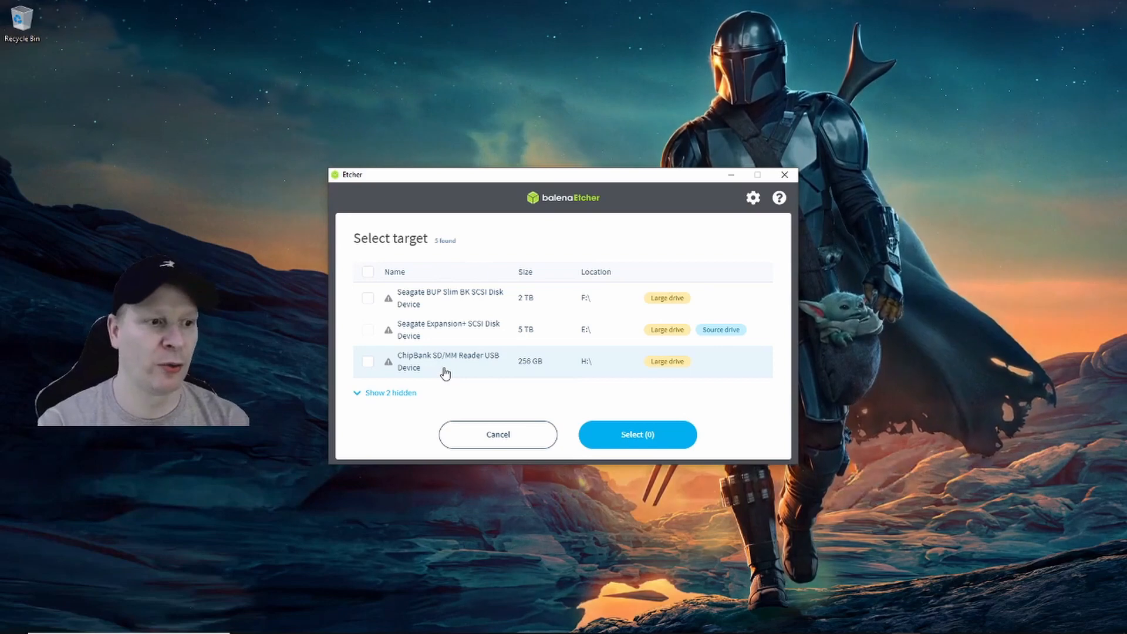
left_click(367, 362)
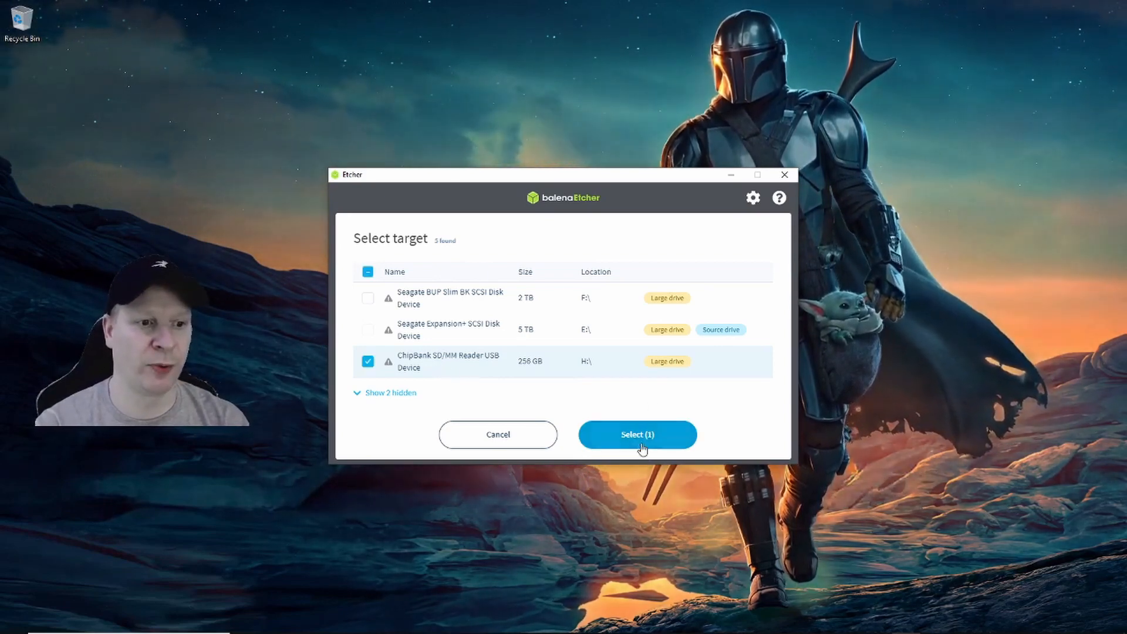
left_click(636, 434)
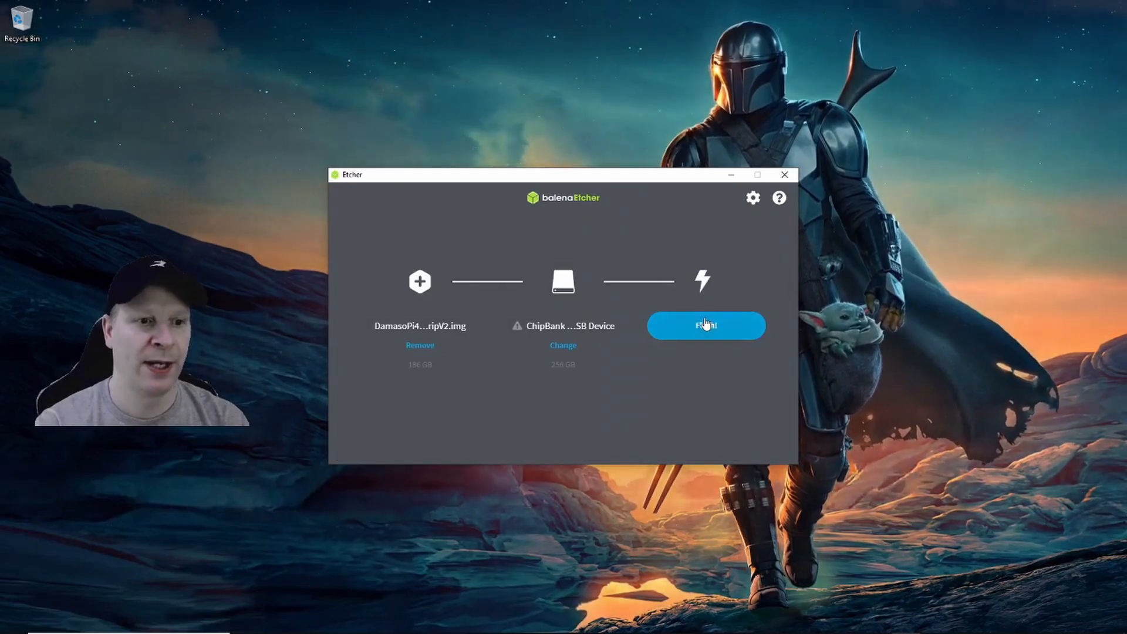
- Start the flash and confirm 'Yes, I'm sure' on the large-drive warning
left_click(705, 325)
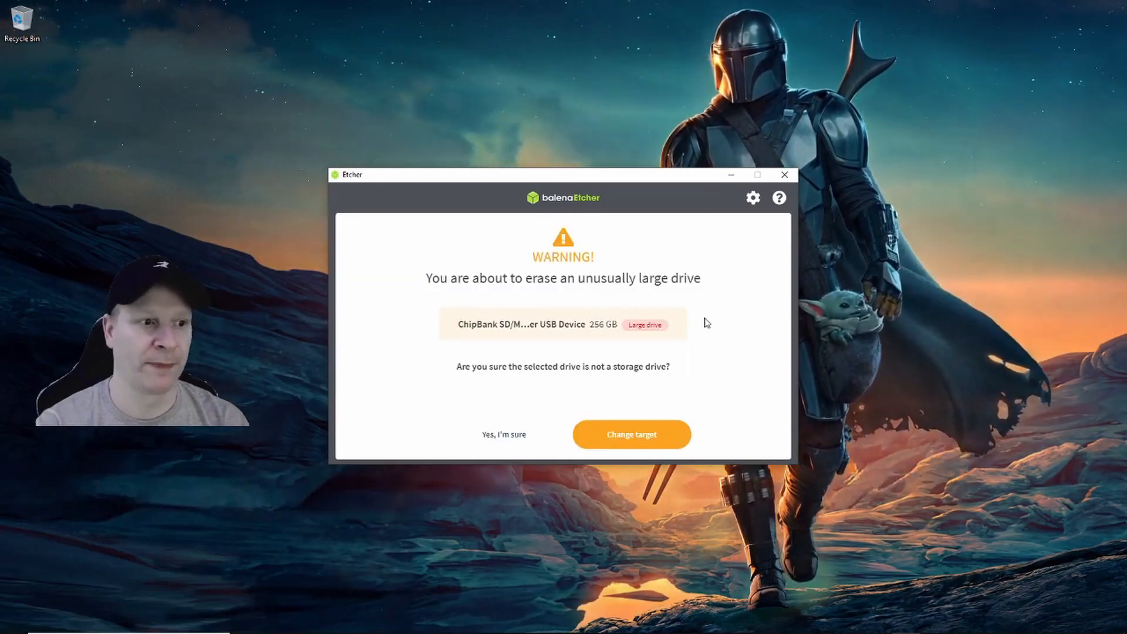
left_click(503, 435)
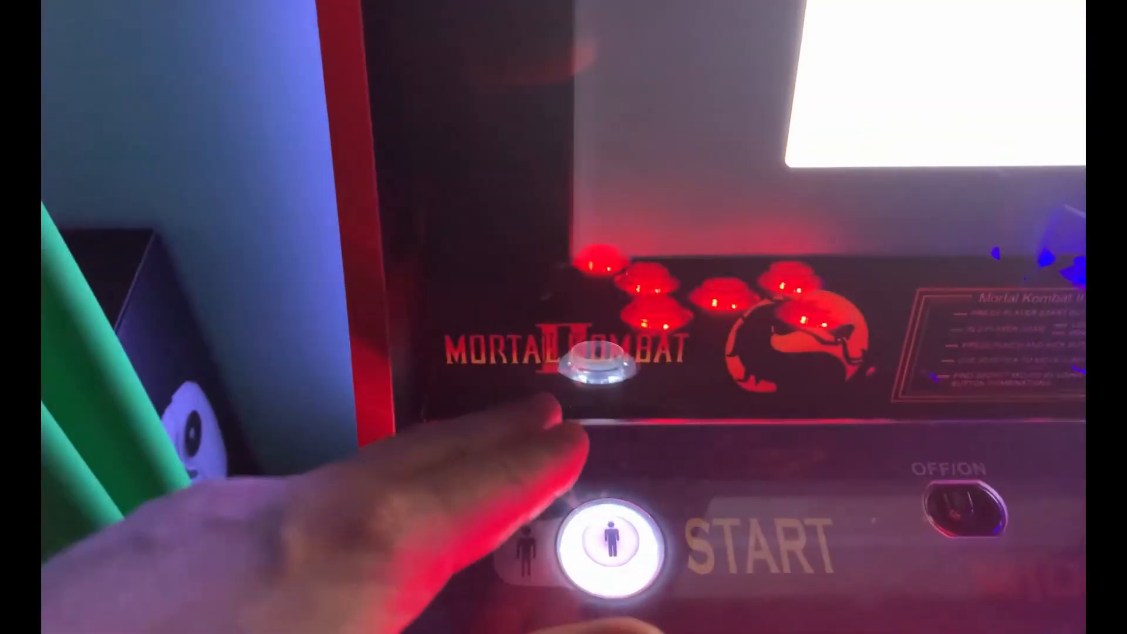
- Step through the Gamepad 1 button mappings, skipping the right thumb input
left_click(608, 542)
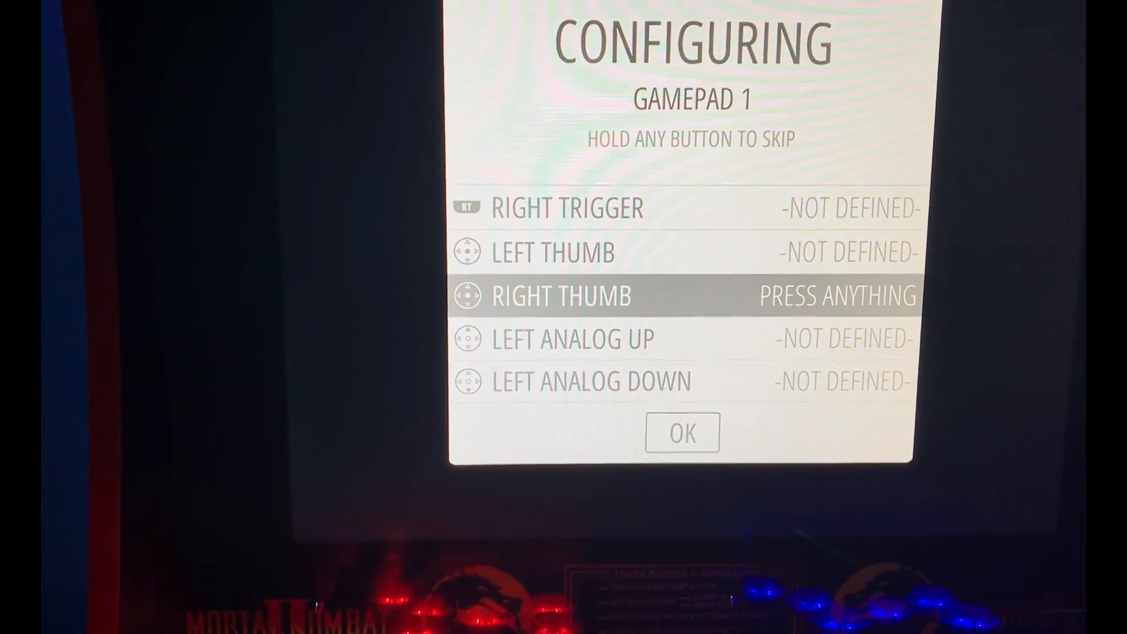
key("enter")
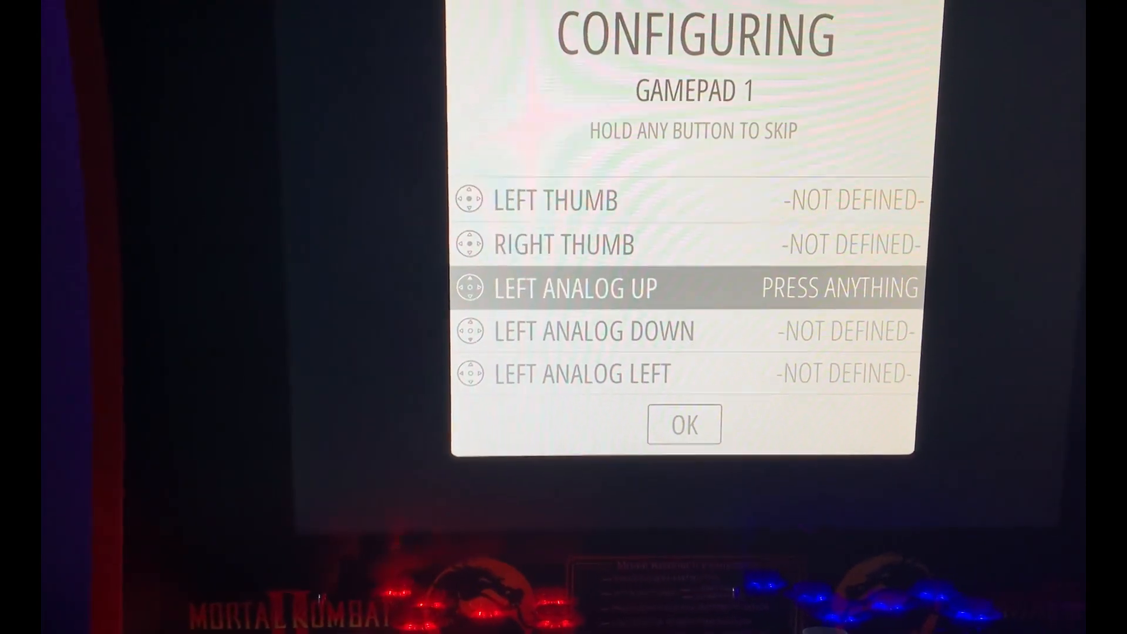